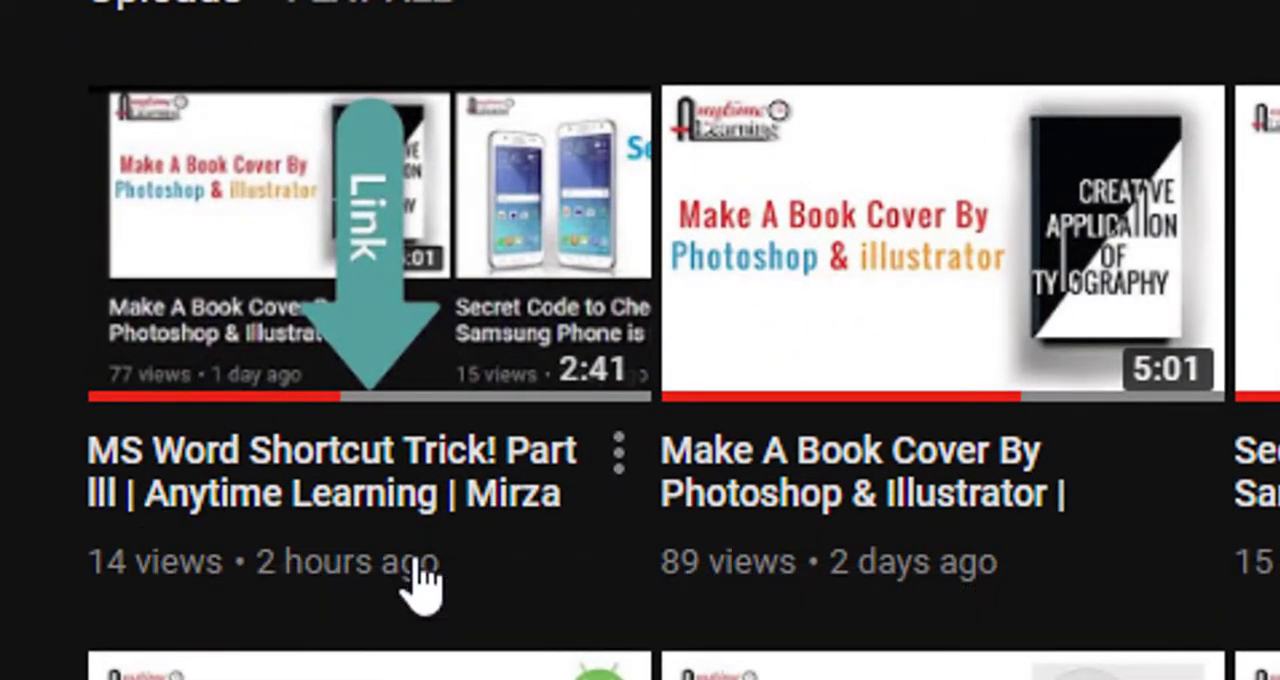
pyautogui.moveTo(490, 505)
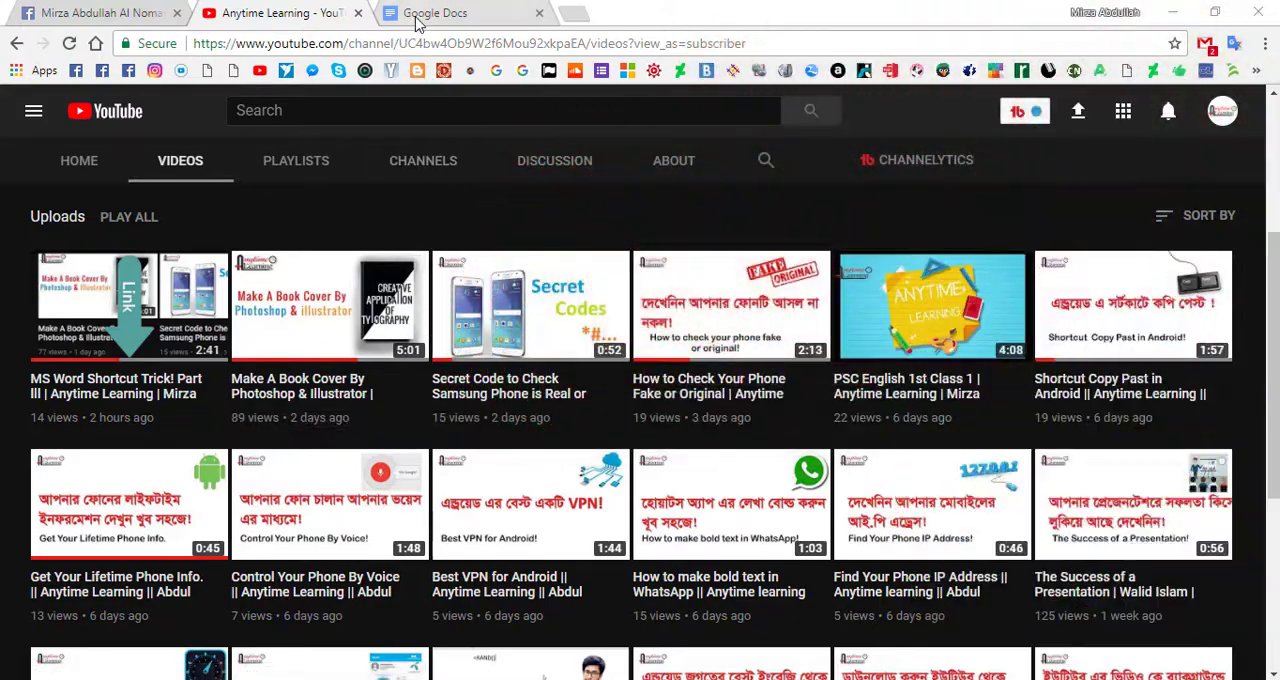
# - Create a blank Google Doc from the Docs home page and show the Tools menu
pyautogui.click(435, 13)
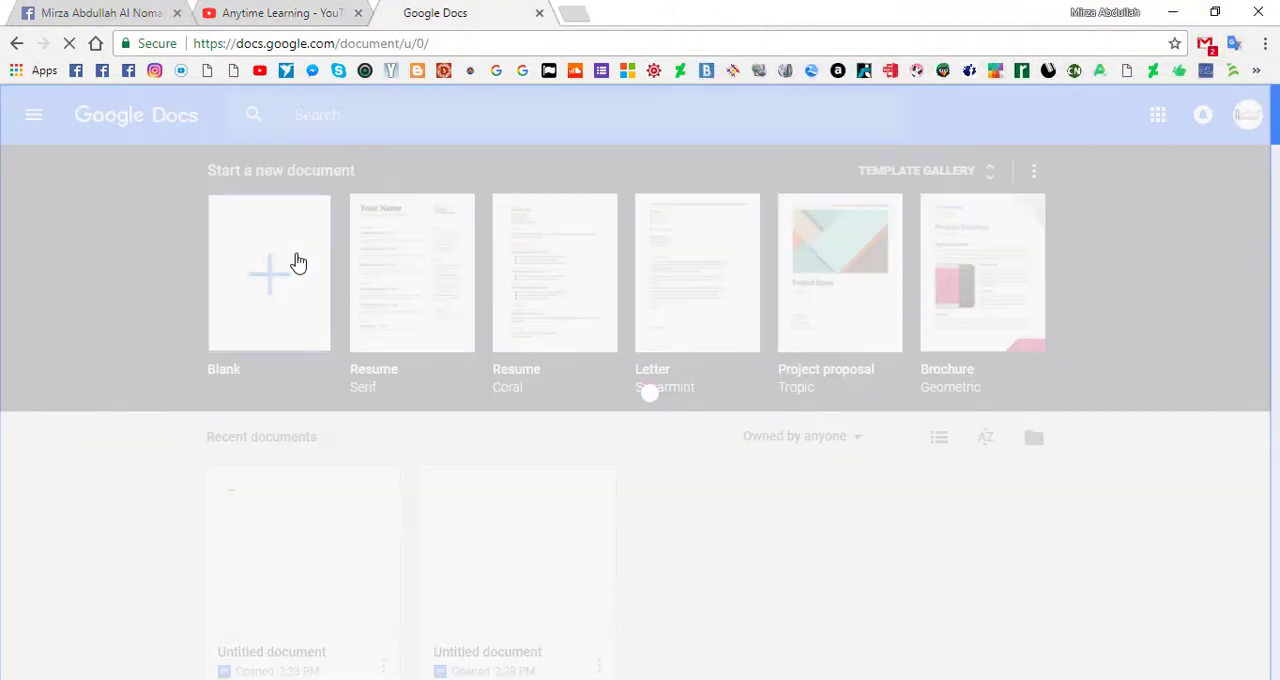
pyautogui.click(269, 273)
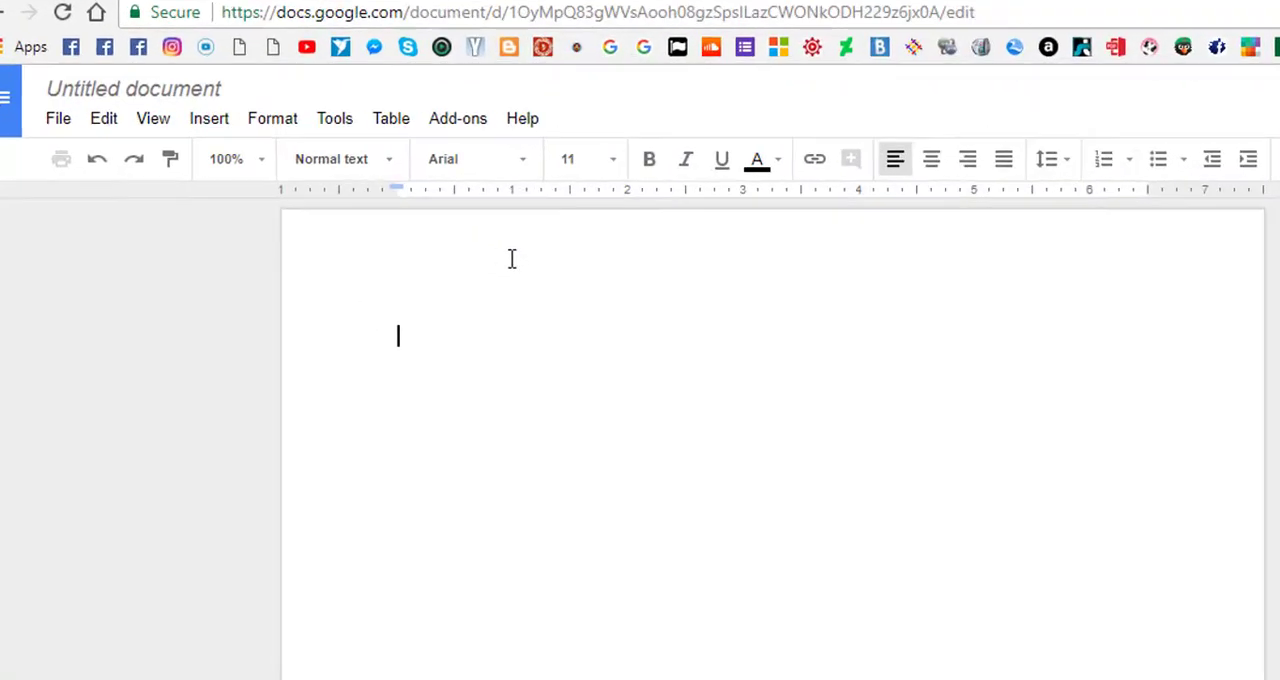
pyautogui.click(334, 118)
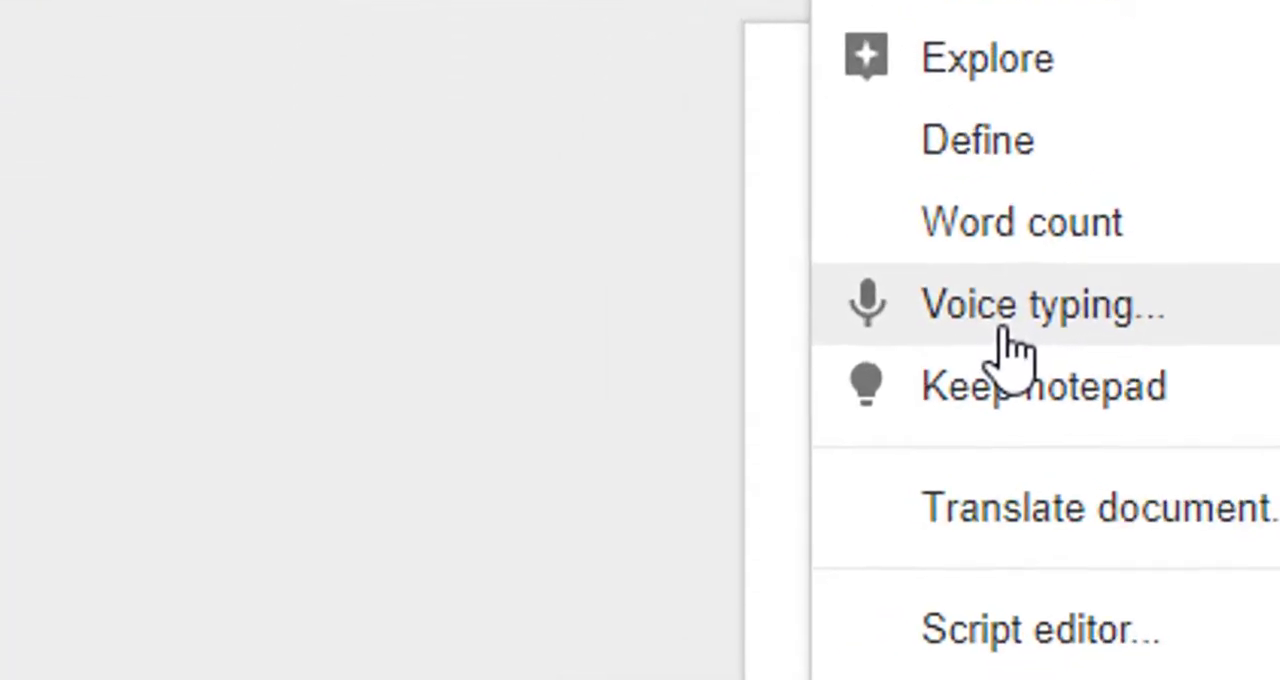
# - Enable voice typing and browse the dictation languages, keeping English (US)
pyautogui.click(1040, 305)
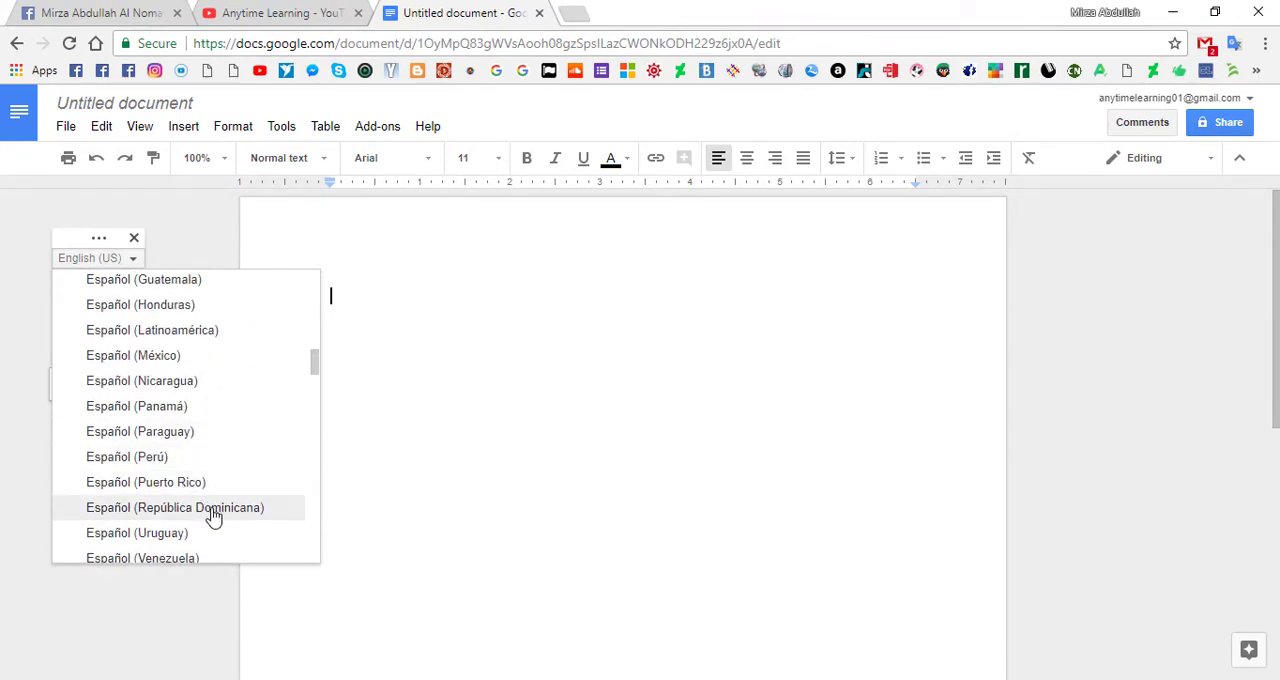
pyautogui.scroll(-3)
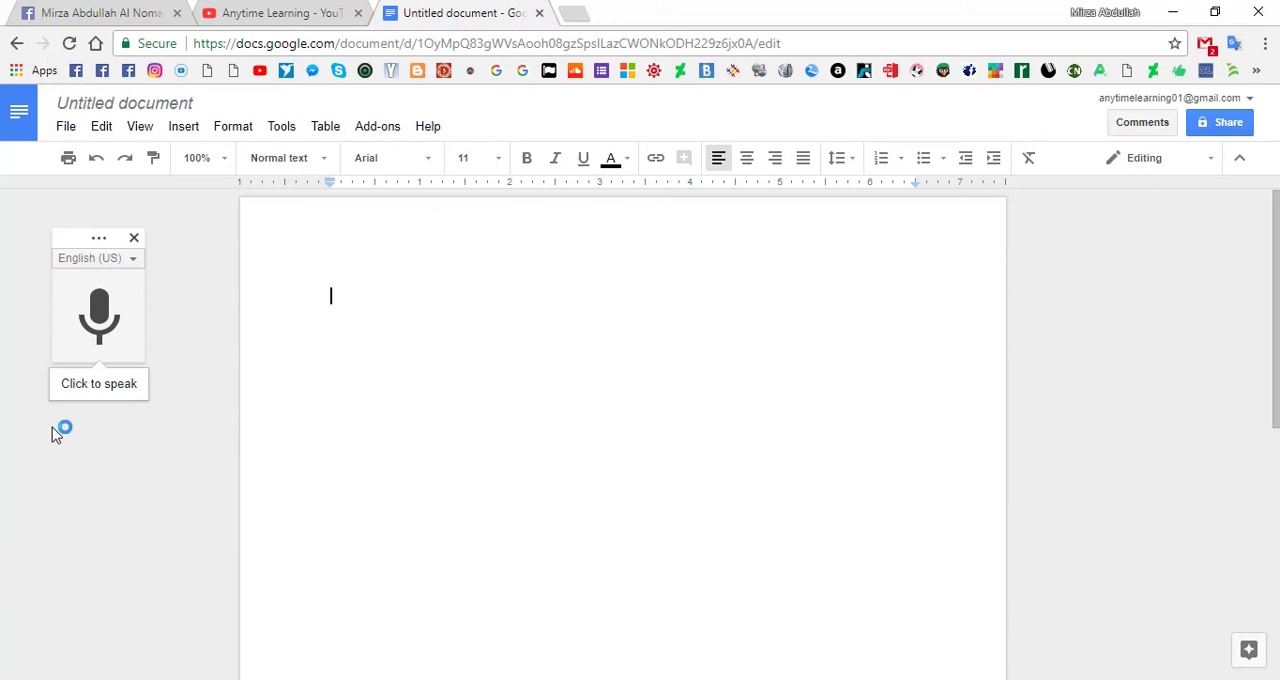
pyautogui.moveTo(99, 315)
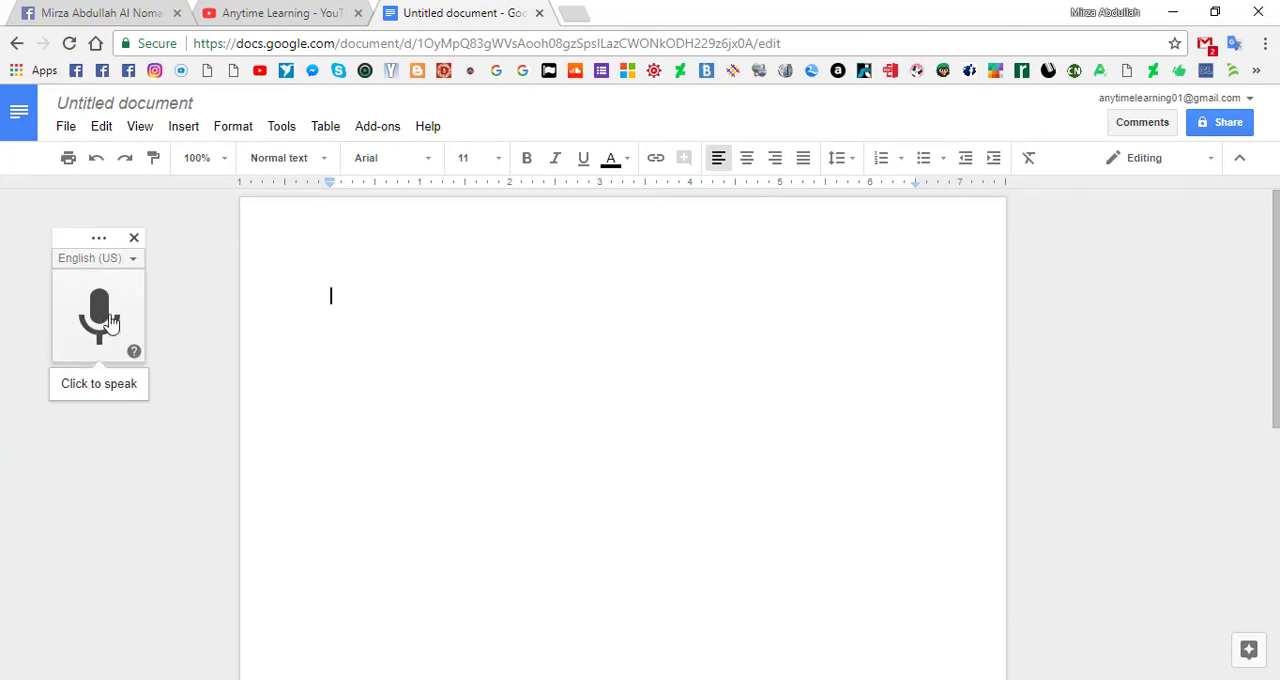
# - Dictate 'you are amazing' in English with the microphone
pyautogui.click(99, 315)
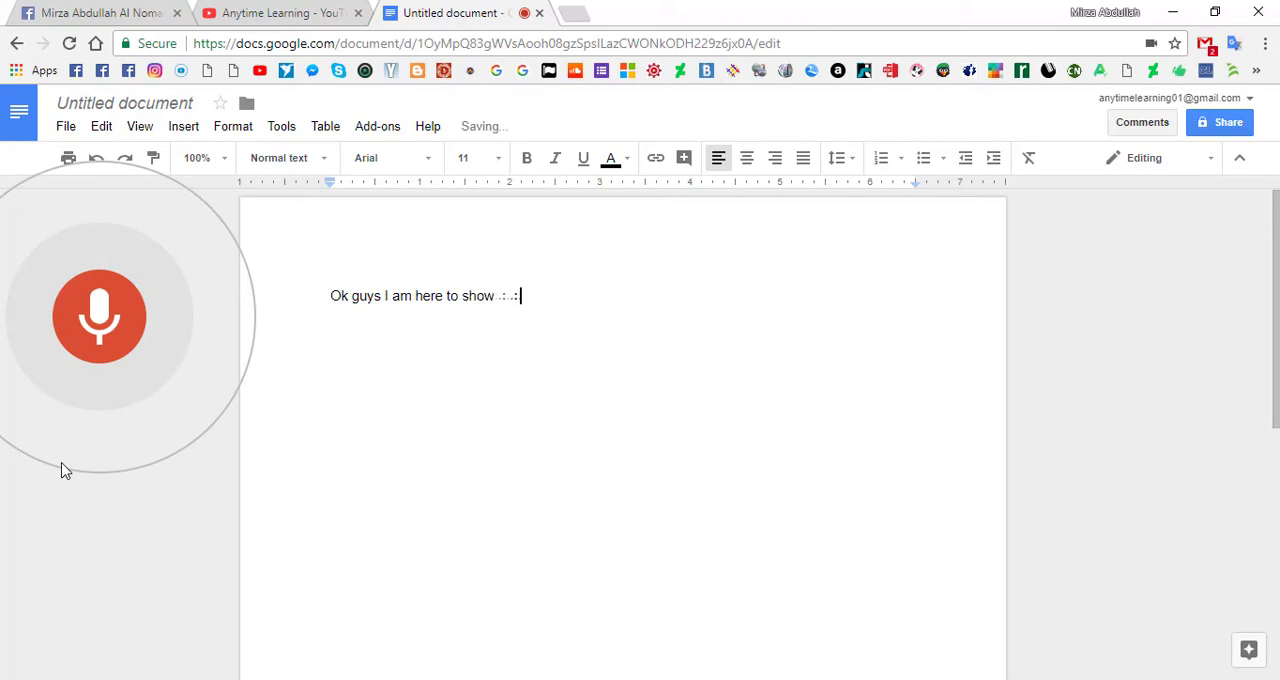
pyautogui.write('you are amazing')
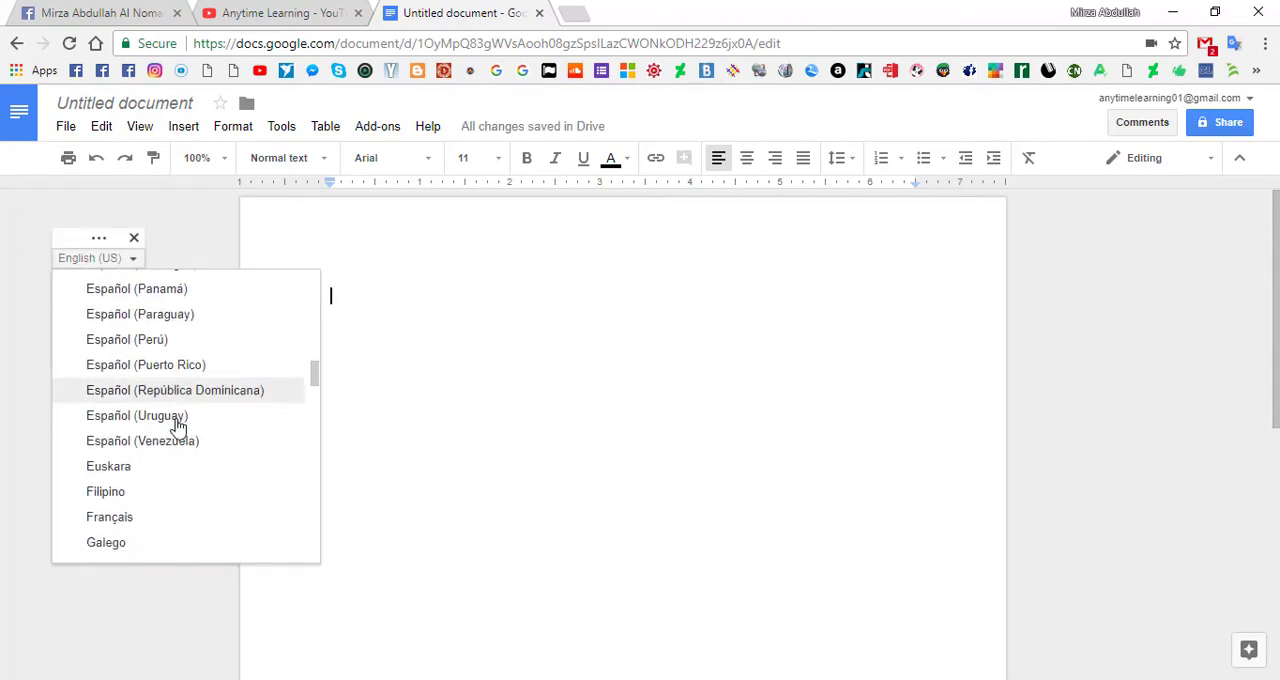
# - Select বাংলা (Bangladesh), dictate হ্যালো বন্ধুরা কেমন আছো তোমরা, and stop the microphone
pyautogui.scroll(-3)
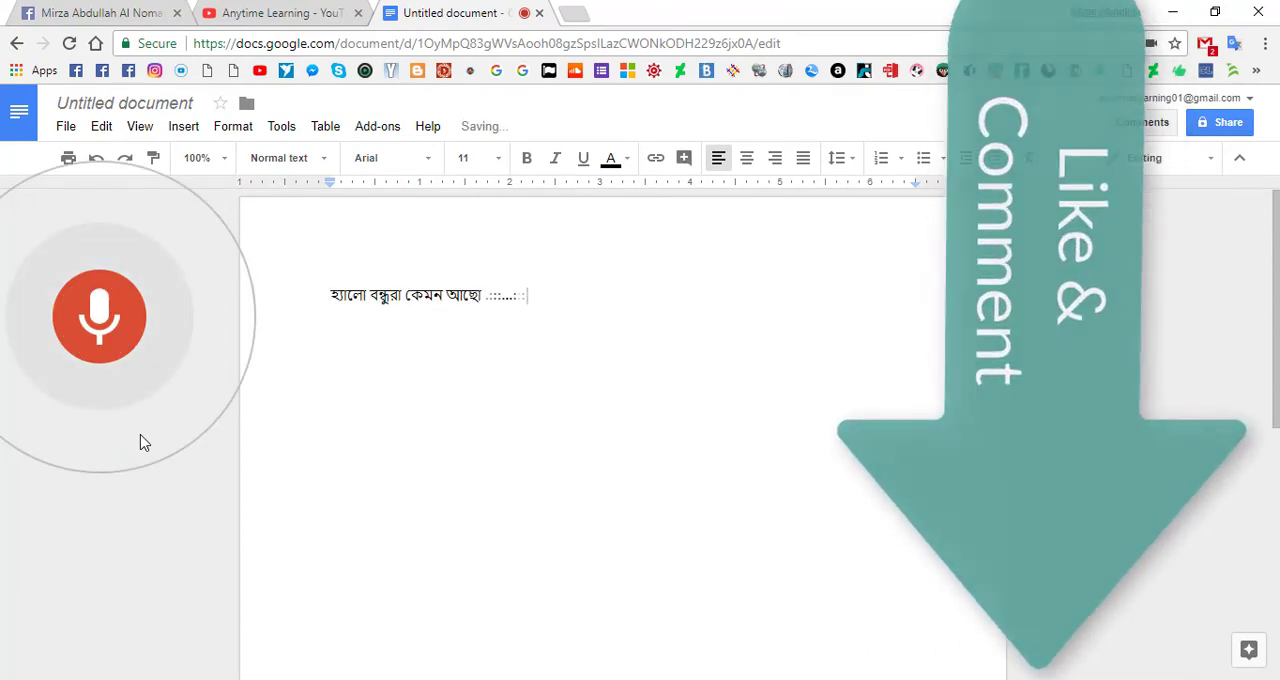
pyautogui.write('তোমরা')
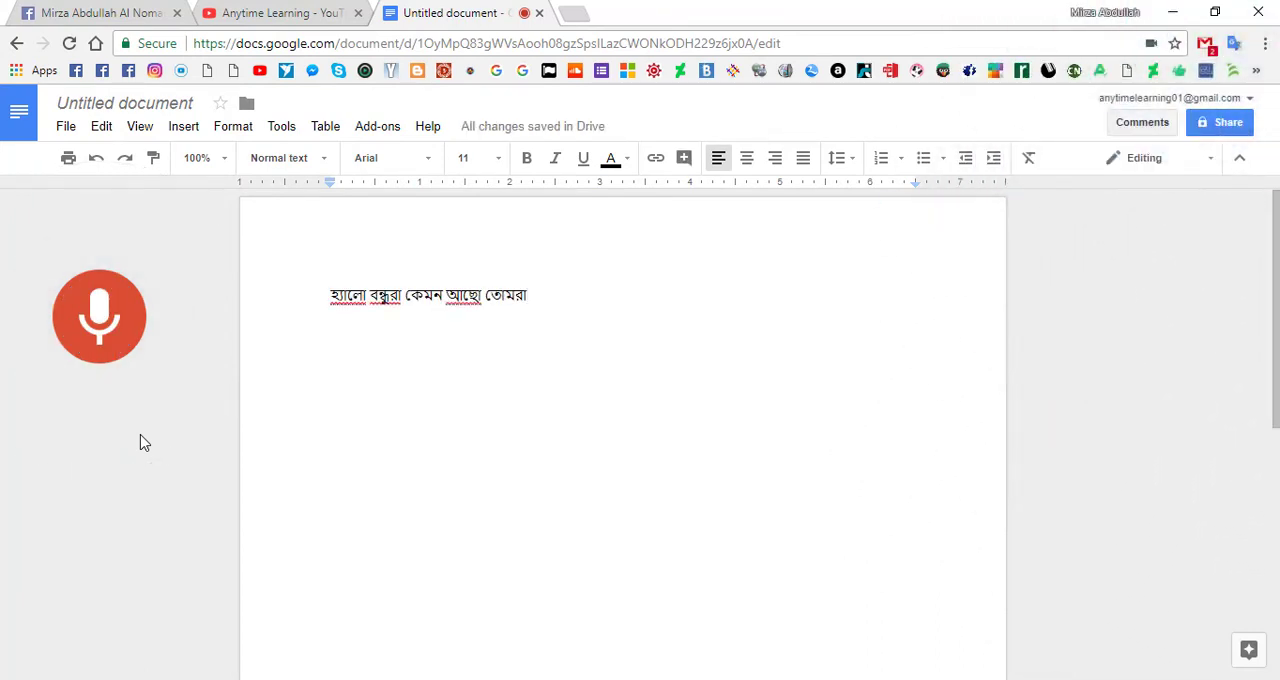
pyautogui.click(99, 316)
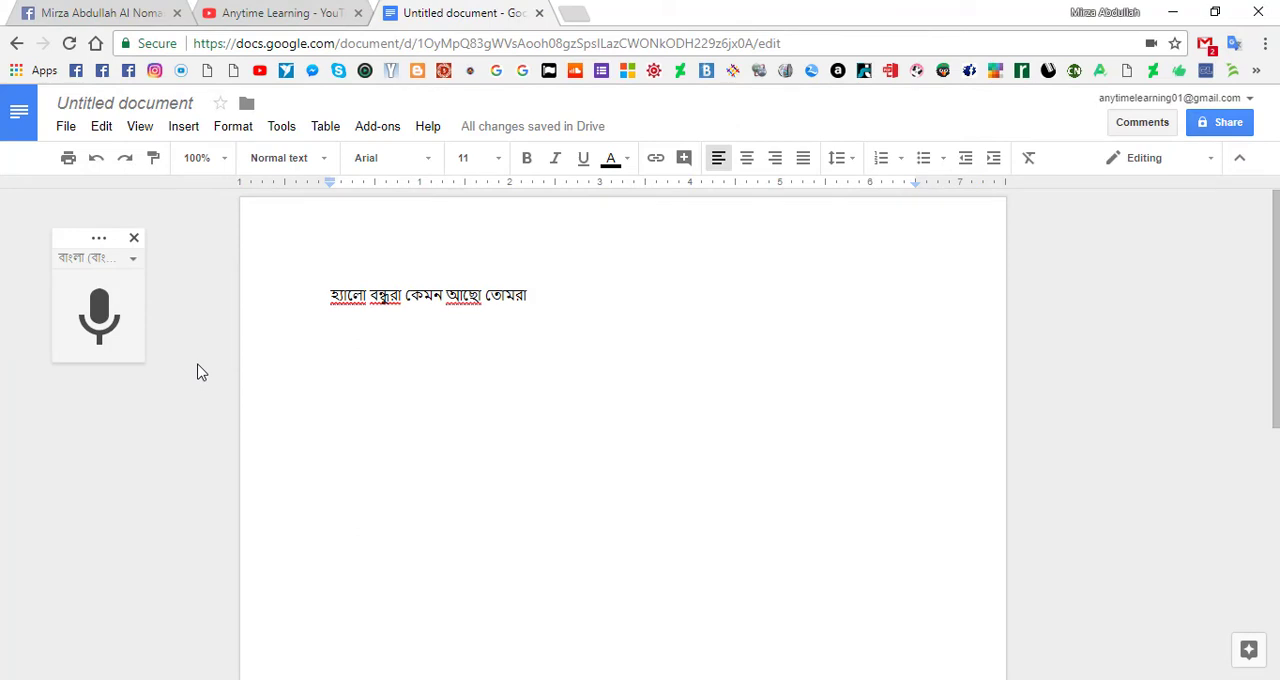